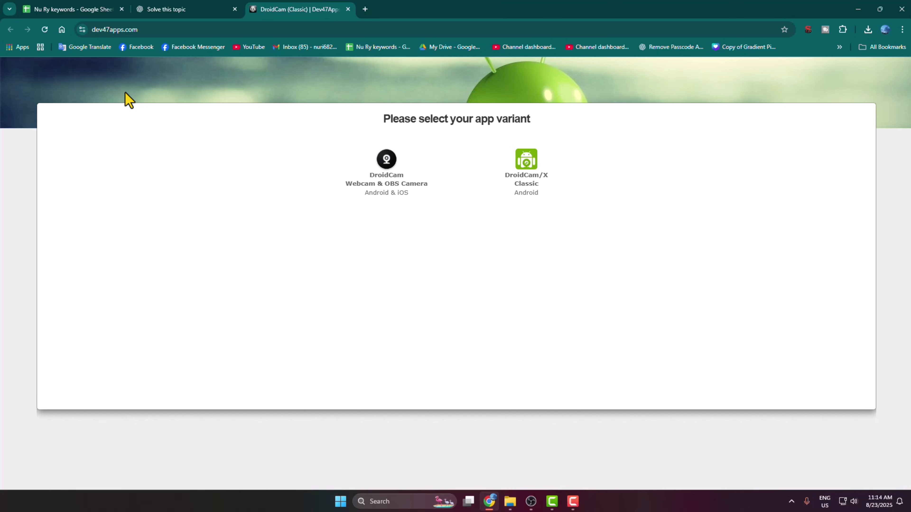
pyautogui.moveTo(436, 106)
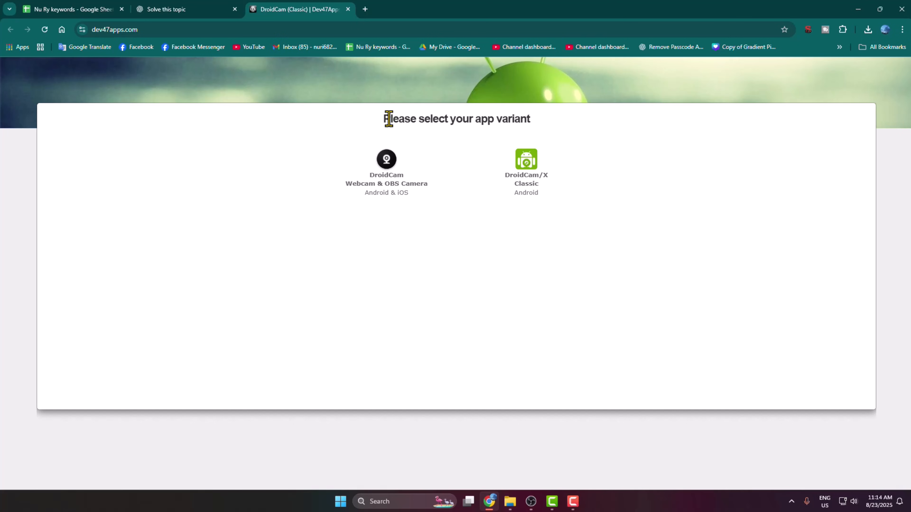
pyautogui.moveTo(434, 166)
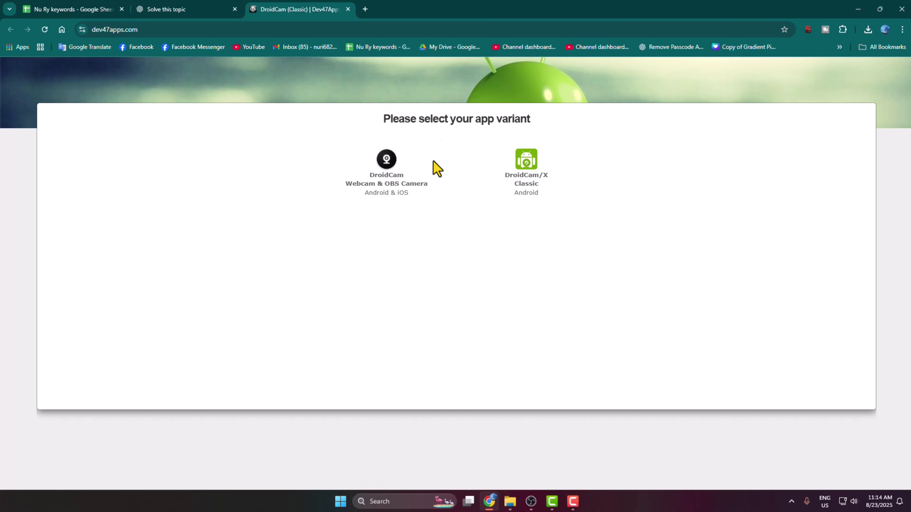
pyautogui.moveTo(550, 189)
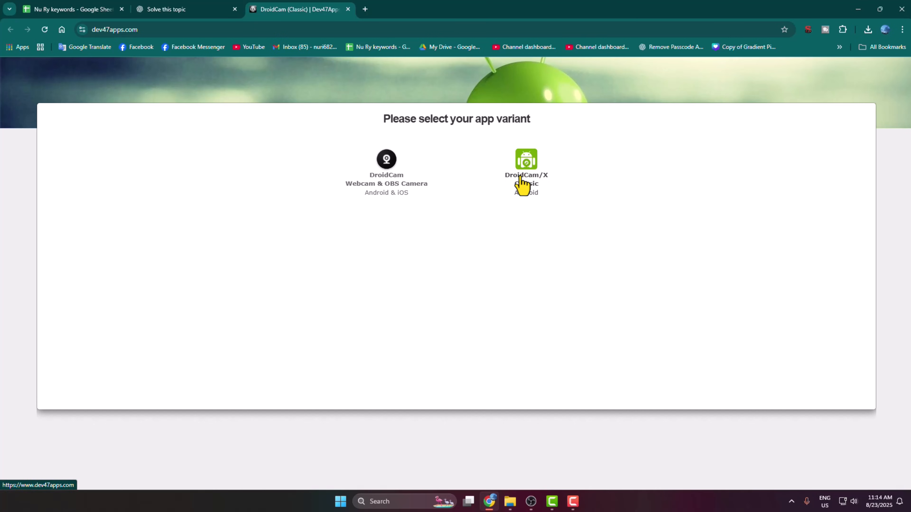
pyautogui.moveTo(375, 222)
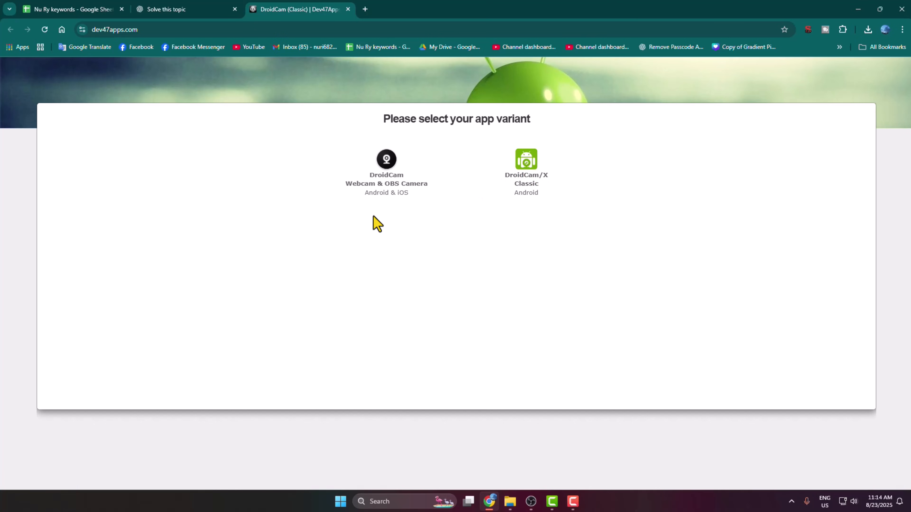
pyautogui.moveTo(380, 182)
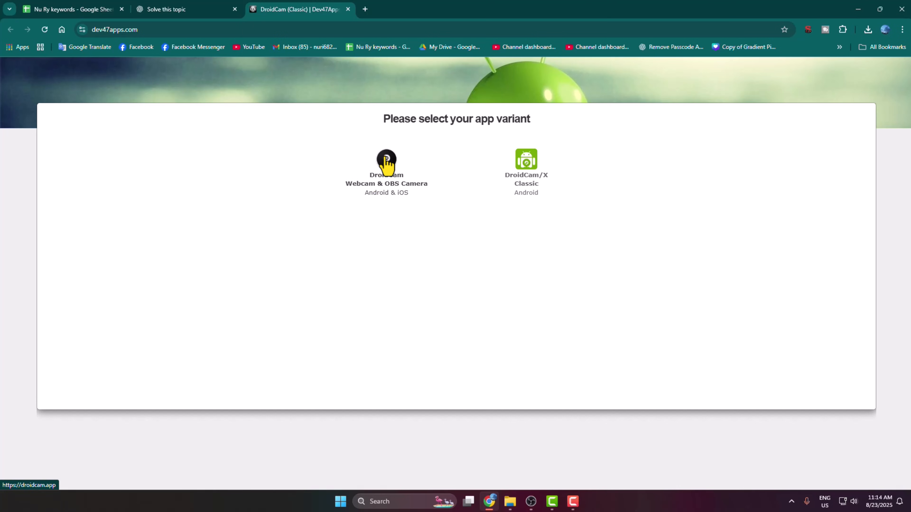
# Bring the droidcam.app three-step How it Works section into view
pyautogui.click(386, 158)
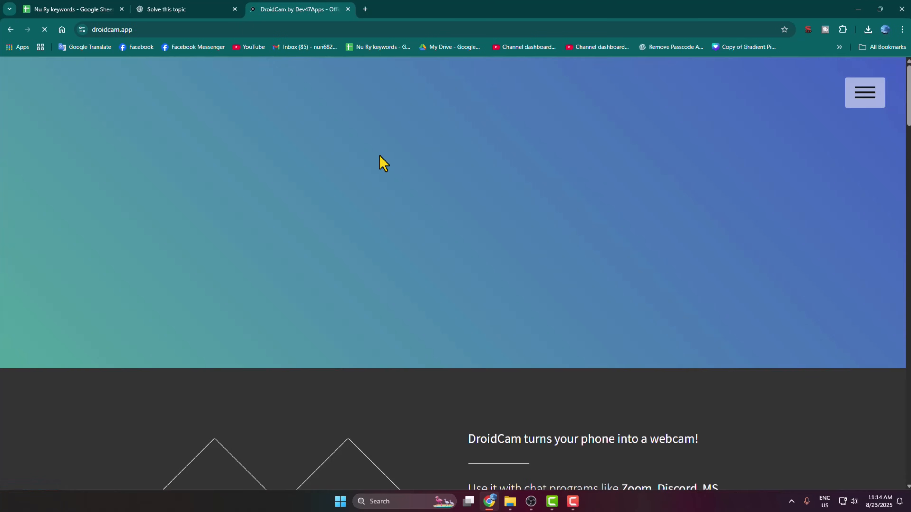
pyautogui.scroll(-3)
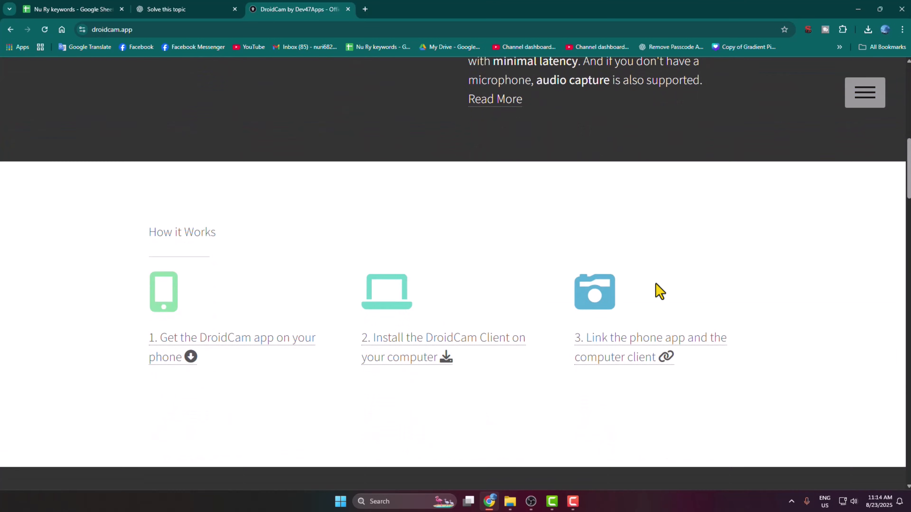
pyautogui.scroll(-3)
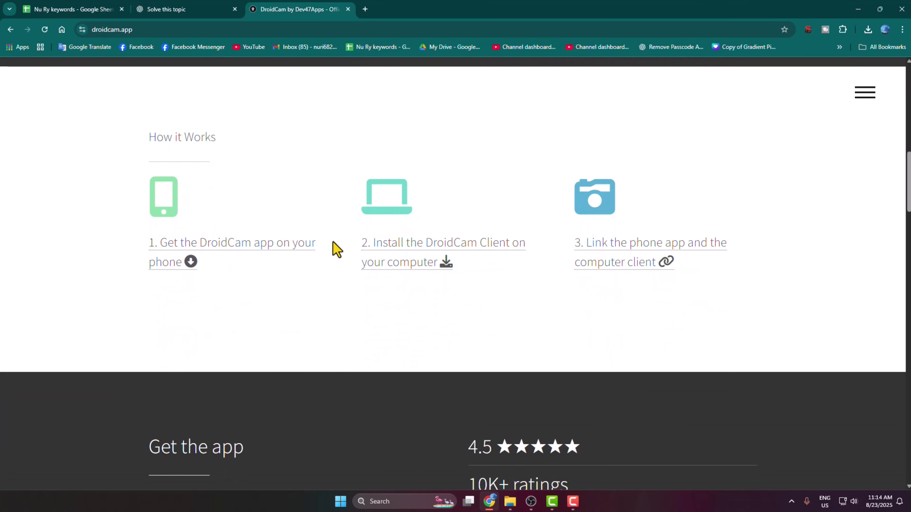
pyautogui.moveTo(534, 299)
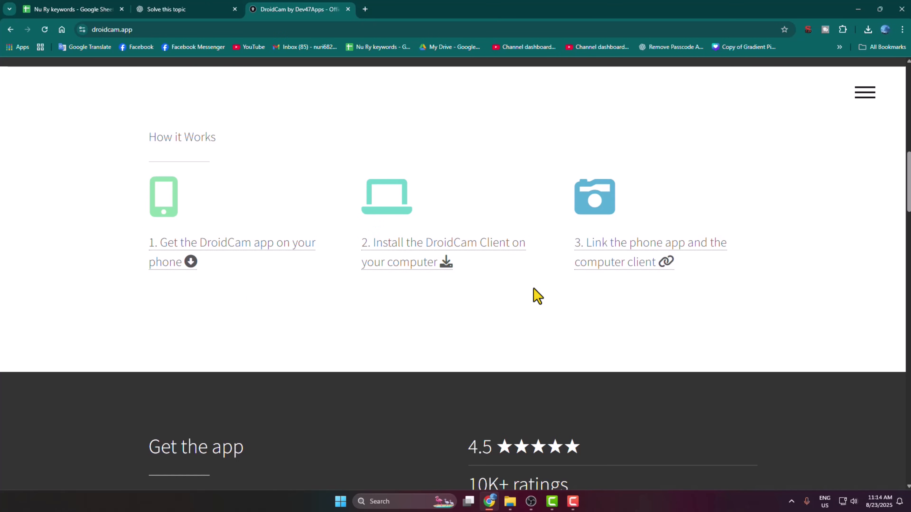
pyautogui.moveTo(366, 282)
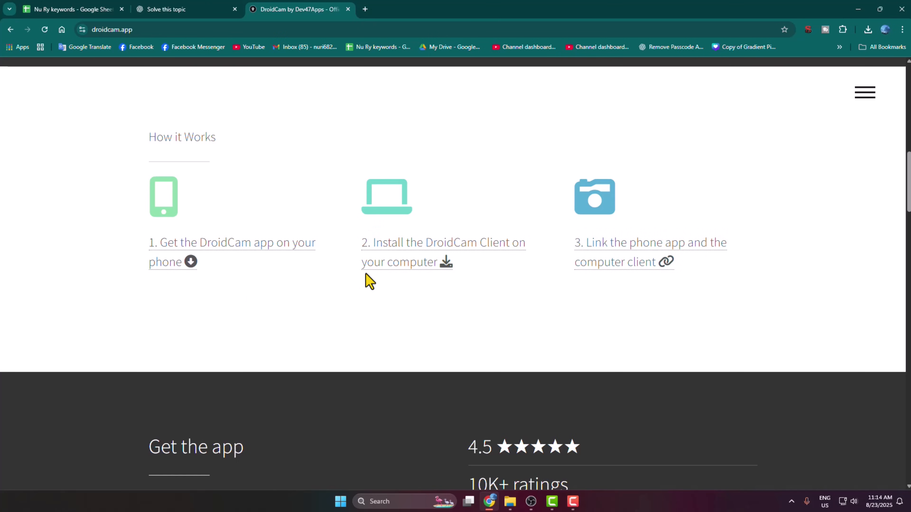
pyautogui.moveTo(217, 254)
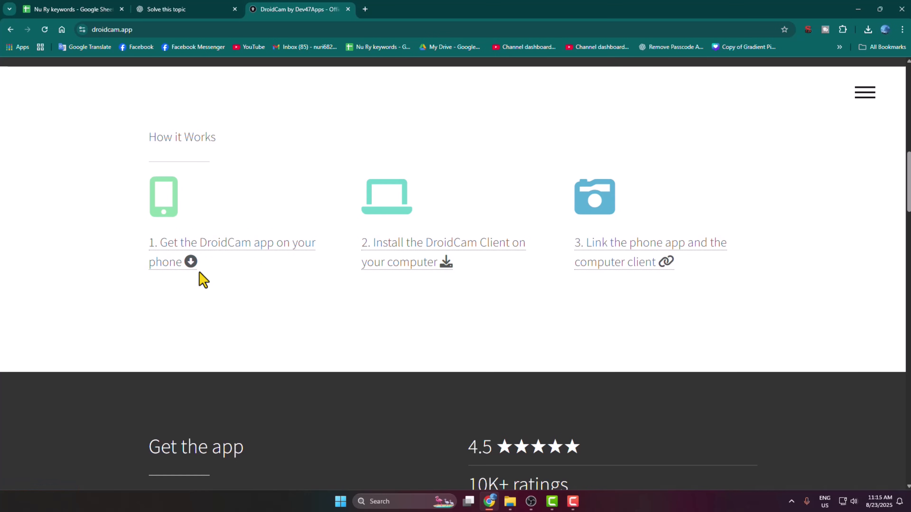
pyautogui.moveTo(404, 270)
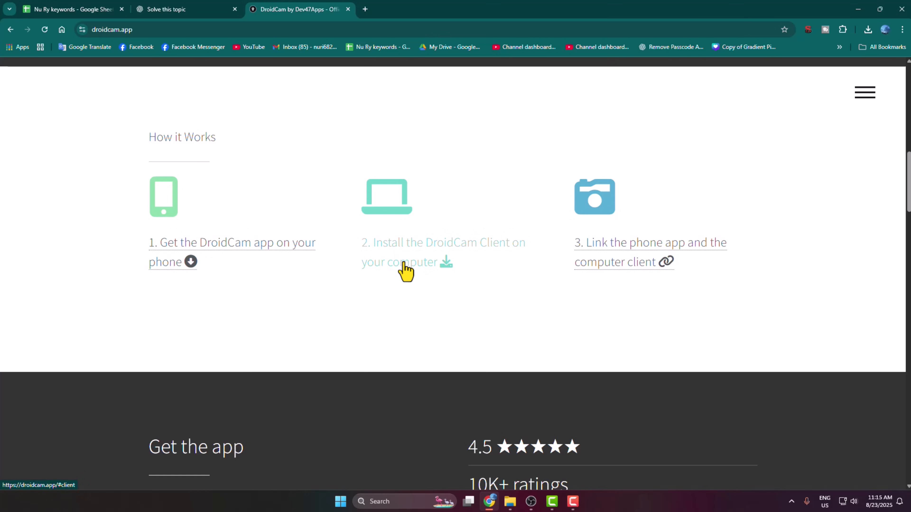
pyautogui.moveTo(419, 273)
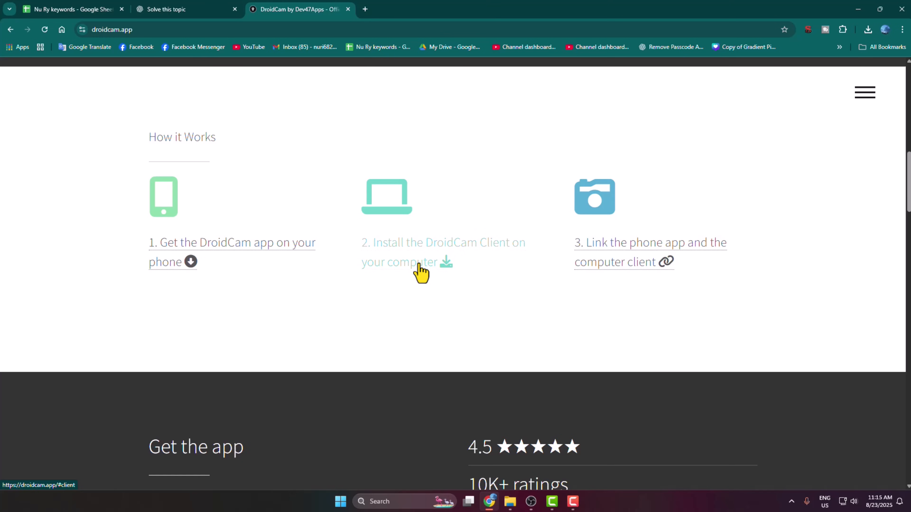
# Get the DroidCam Client 7.1.0 installer from the PC client section and close the browser
pyautogui.click(415, 262)
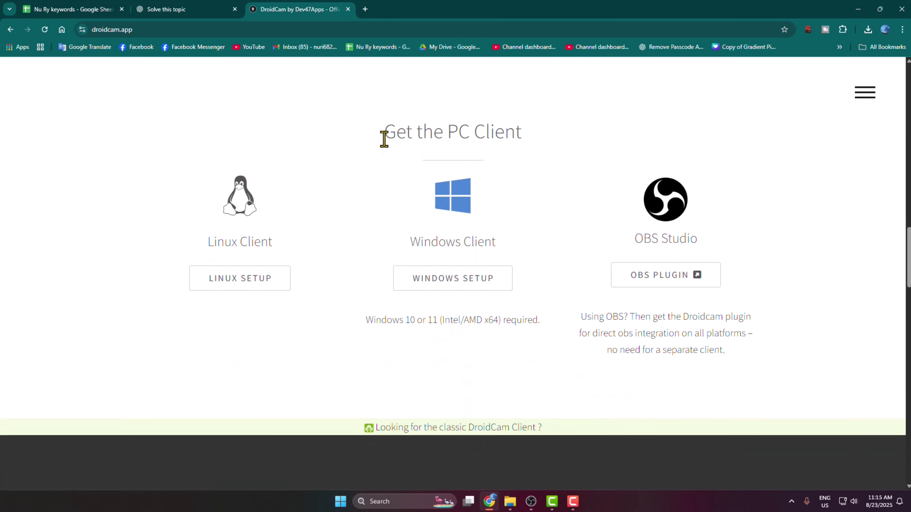
pyautogui.moveTo(441, 195)
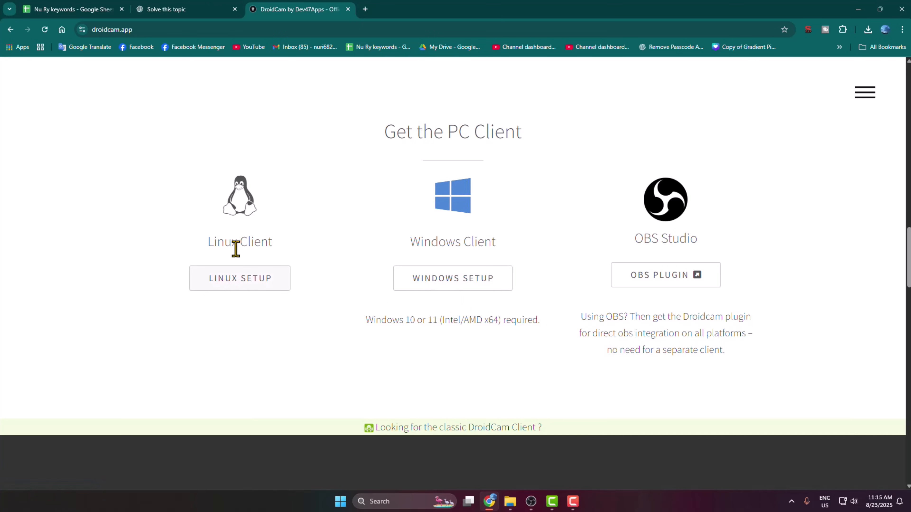
pyautogui.moveTo(602, 247)
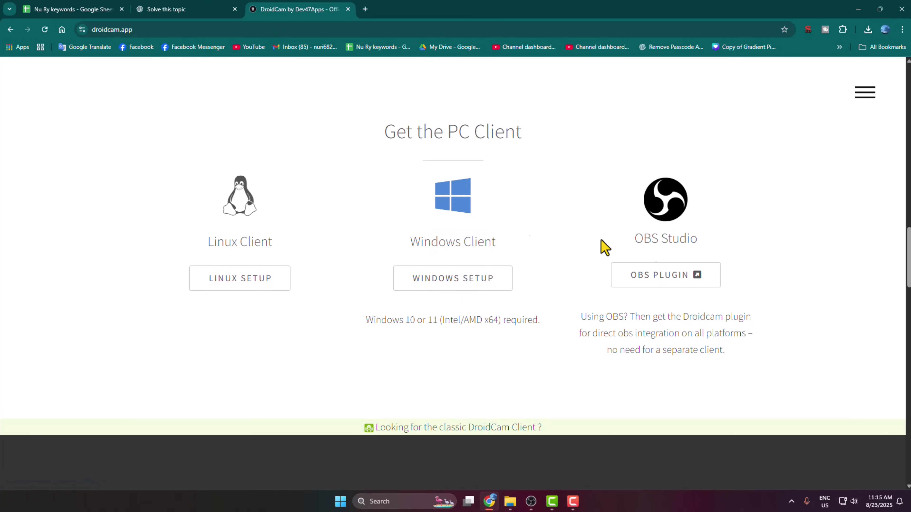
pyautogui.moveTo(224, 287)
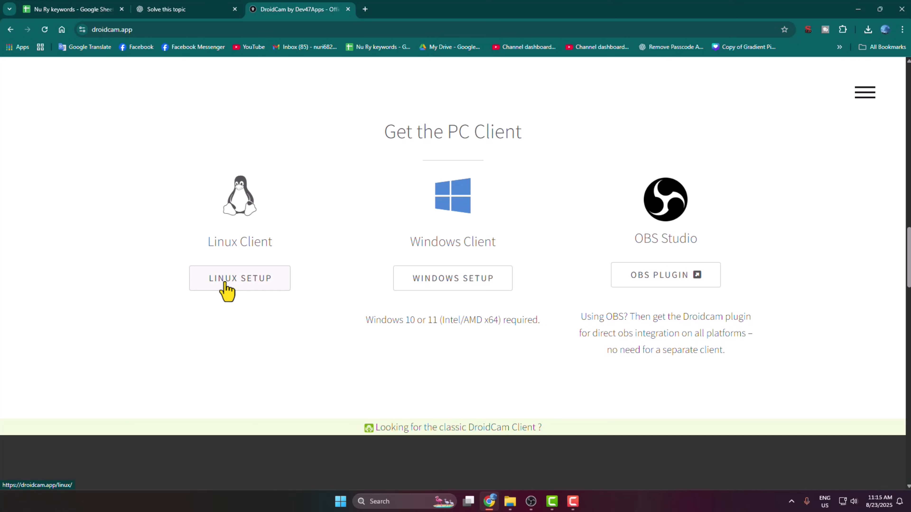
pyautogui.moveTo(519, 503)
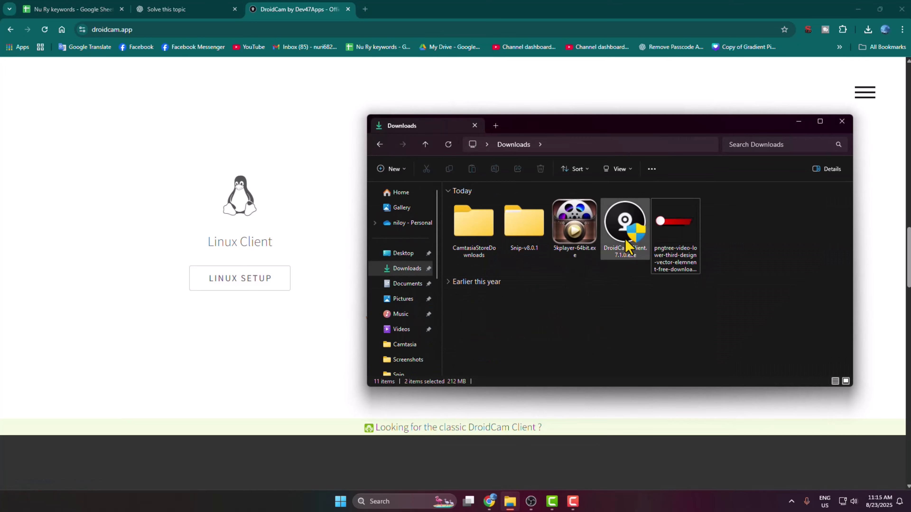
pyautogui.click(625, 226)
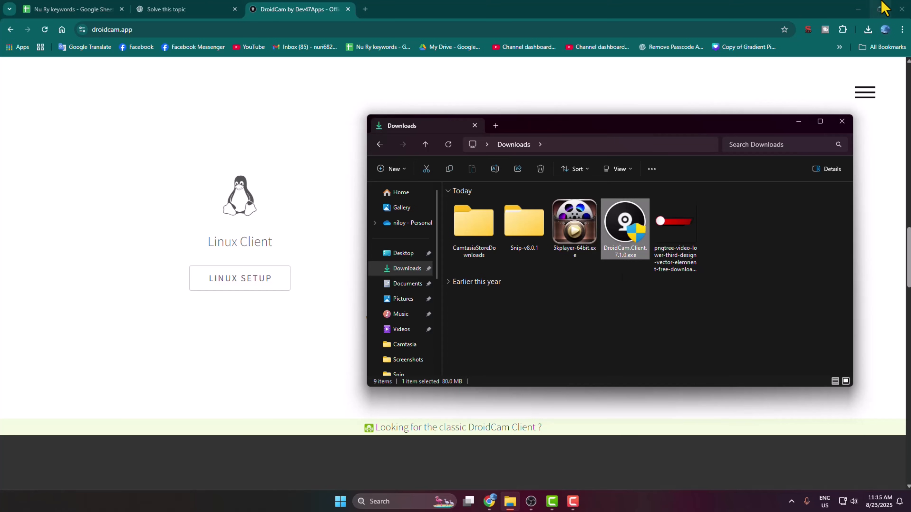
pyautogui.click(858, 9)
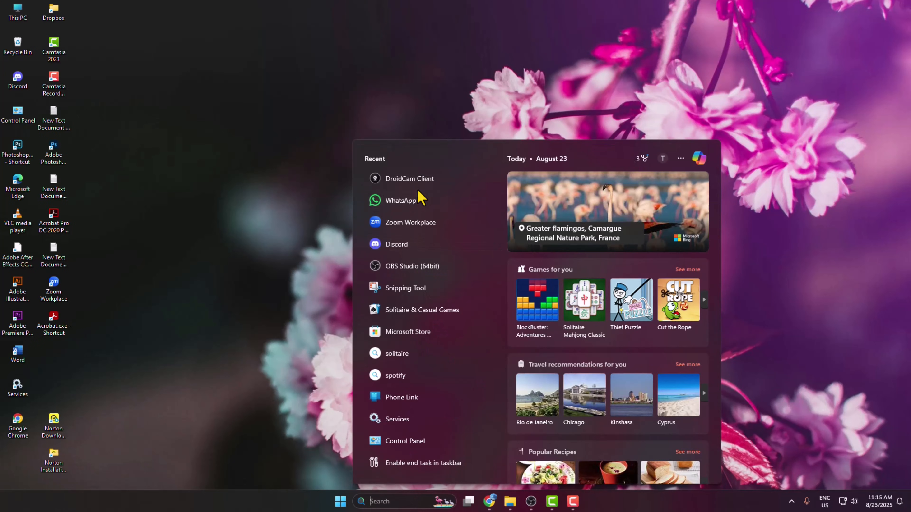
# Launch DroidCam Client from Recent, showing the iPhone [WIFI] (192.168.1.100) feed
pyautogui.click(340, 501)
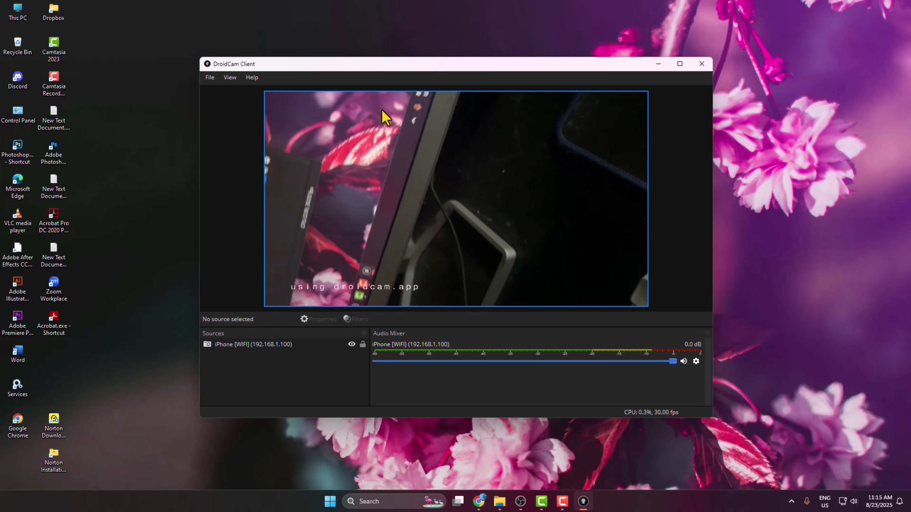
# Remove the iPhone [WIFI] (192.168.1.100) source and confirm, leaving no device
pyautogui.click(253, 344)
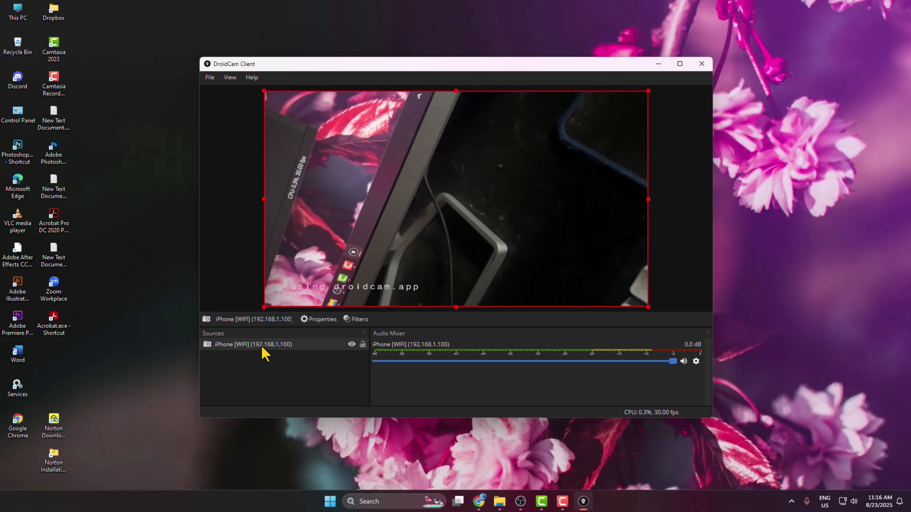
pyautogui.rightClick(262, 345)
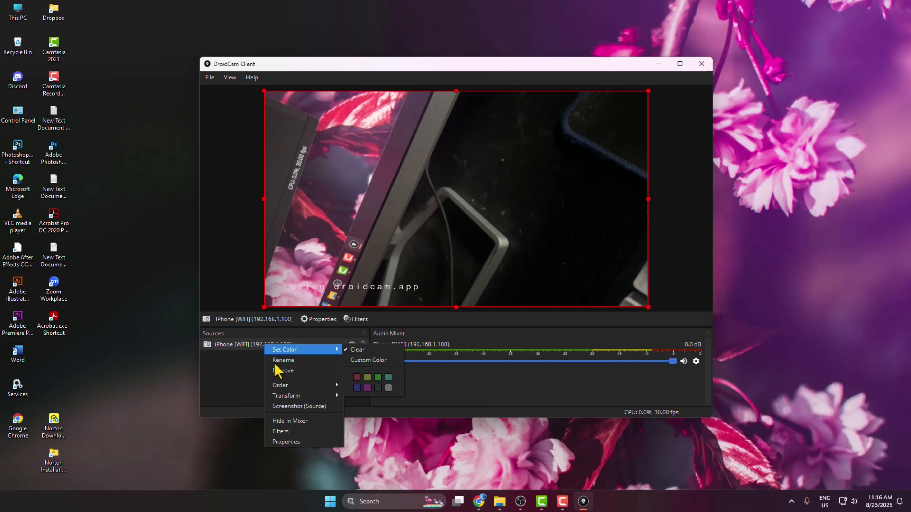
pyautogui.click(282, 371)
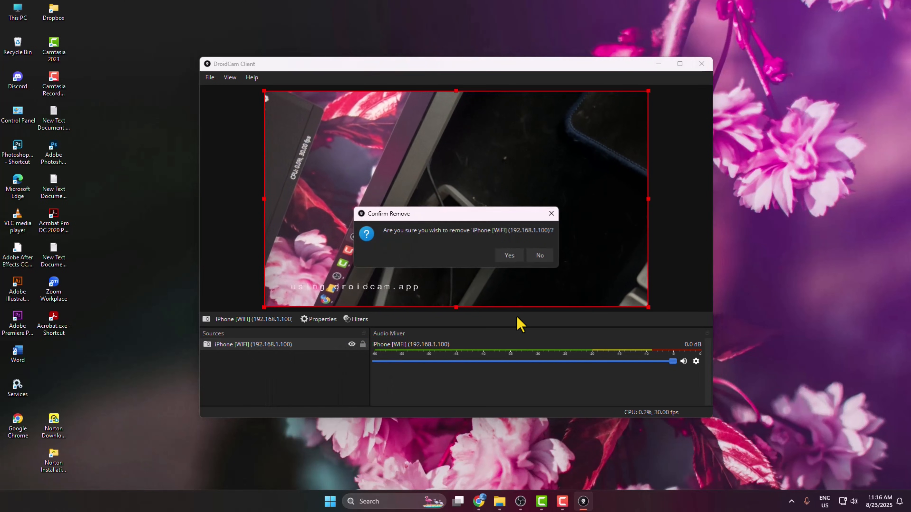
pyautogui.click(509, 255)
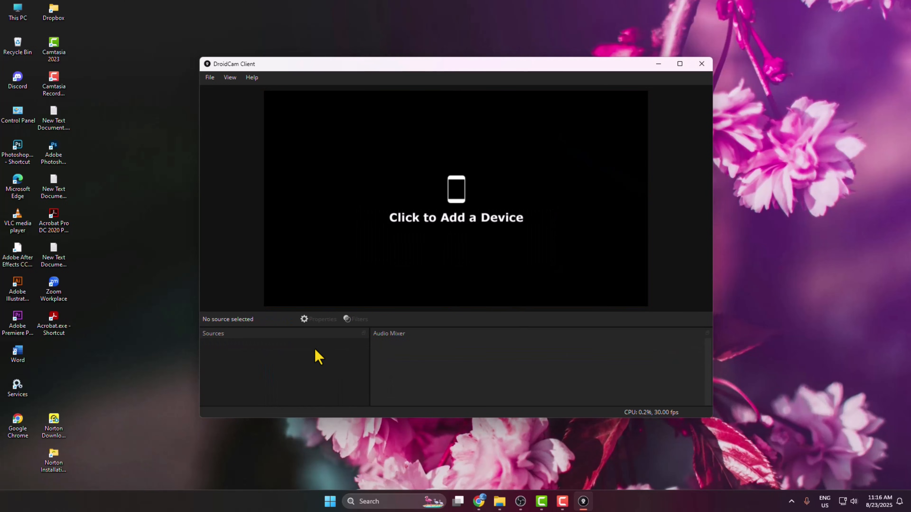
pyautogui.moveTo(453, 204)
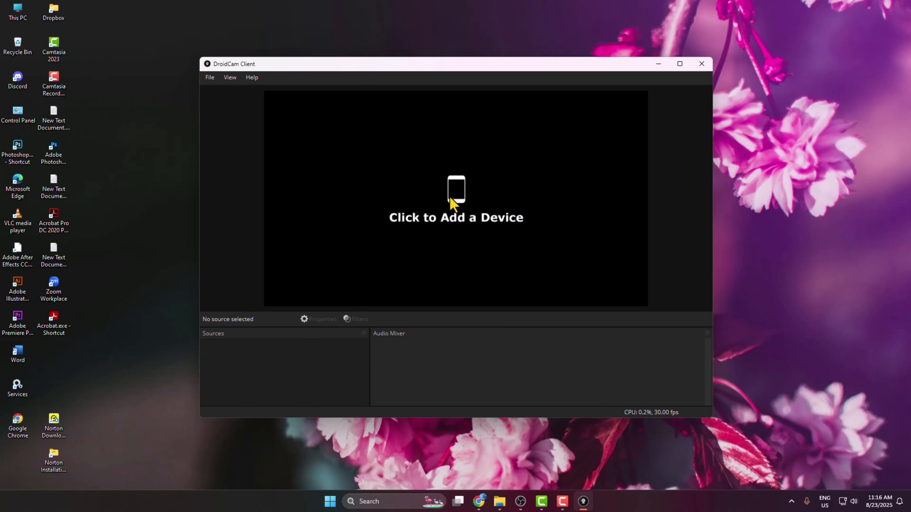
pyautogui.moveTo(414, 226)
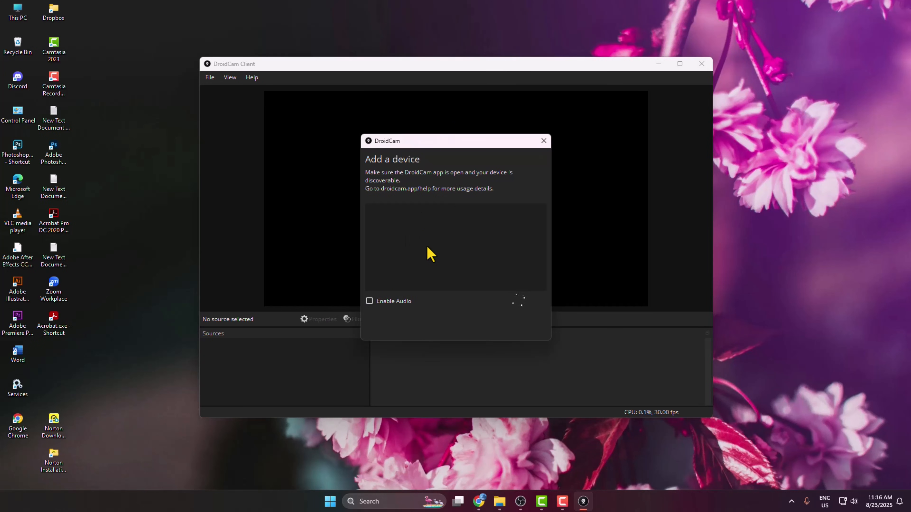
pyautogui.moveTo(496, 302)
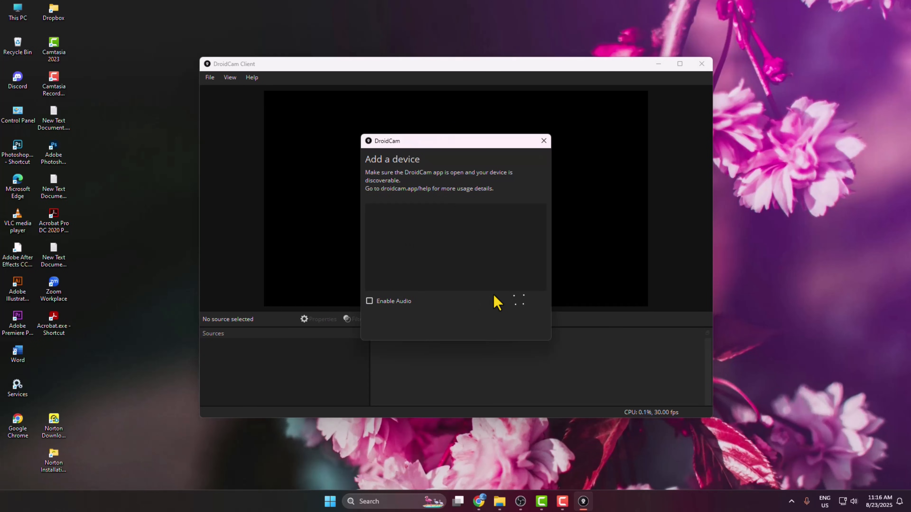
# Add a device and select the rediscovered iPhone [WIFI] (192.168.1.100)
pyautogui.click(501, 301)
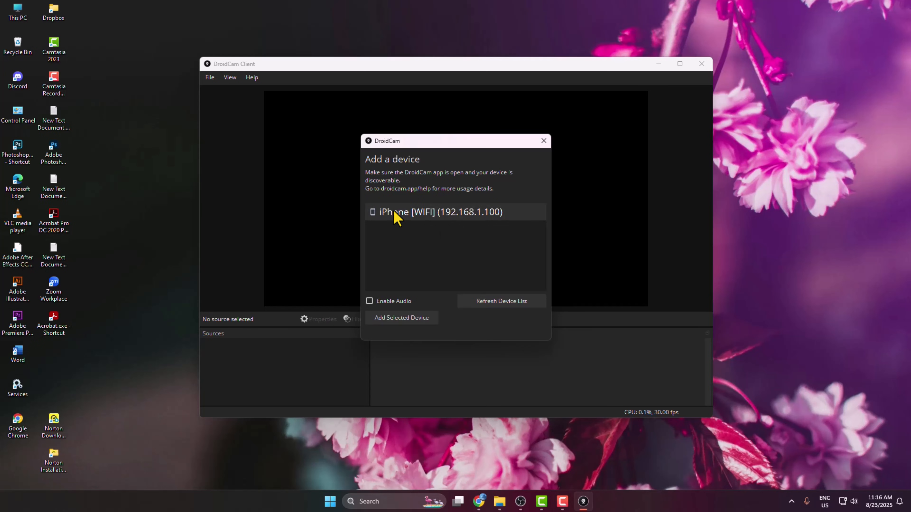
pyautogui.click(401, 318)
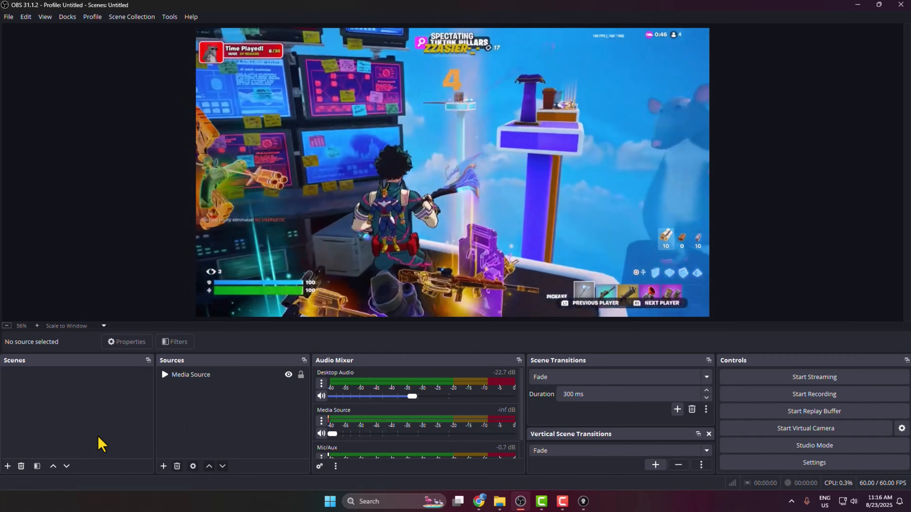
# Create empty Scene 2 and start a Video Capture Device source for it
pyautogui.click(8, 467)
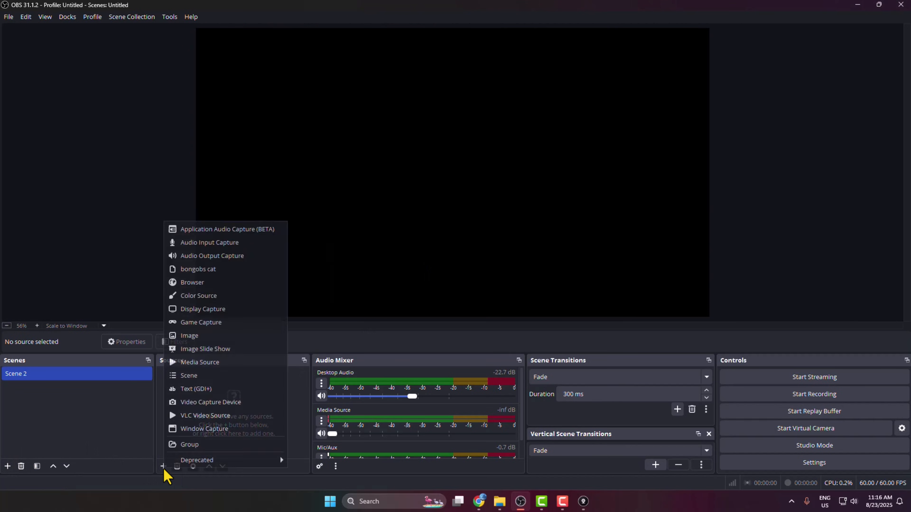
pyautogui.moveTo(211, 413)
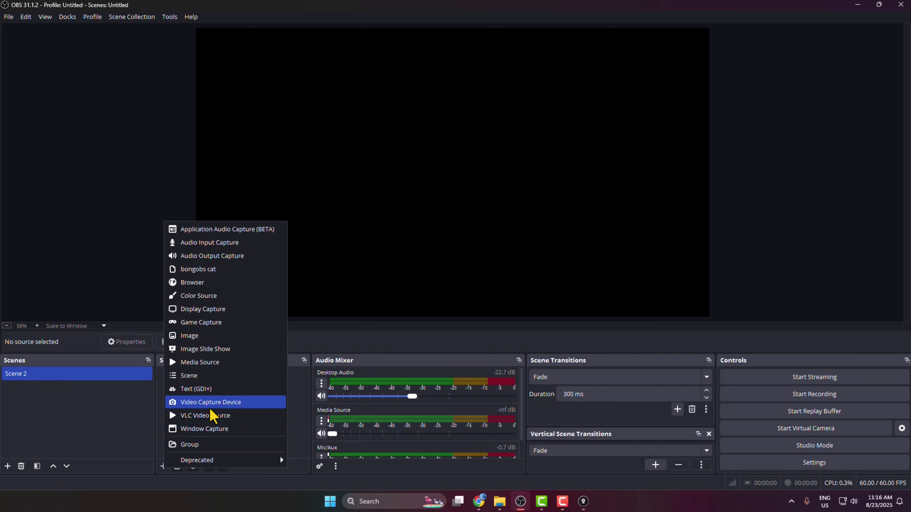
pyautogui.click(211, 402)
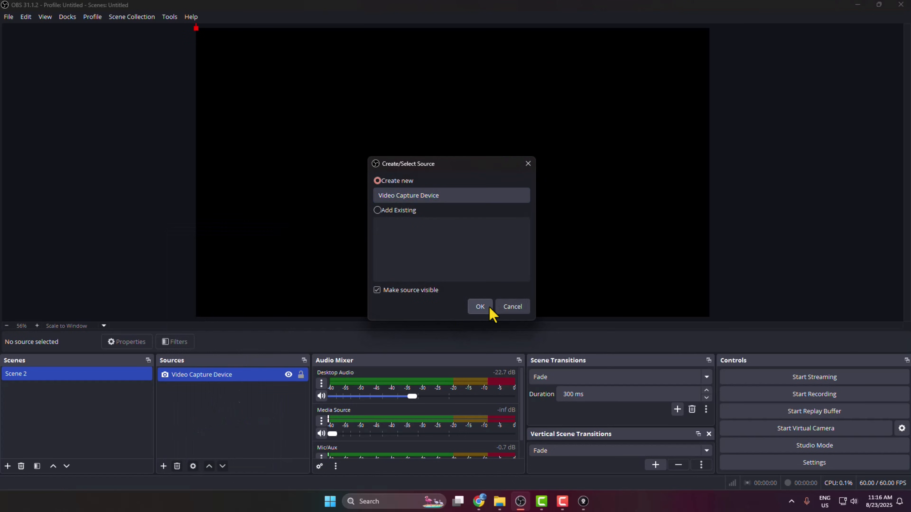
# Create the source with DroidCam Video as device and drag it larger on the canvas
pyautogui.click(480, 306)
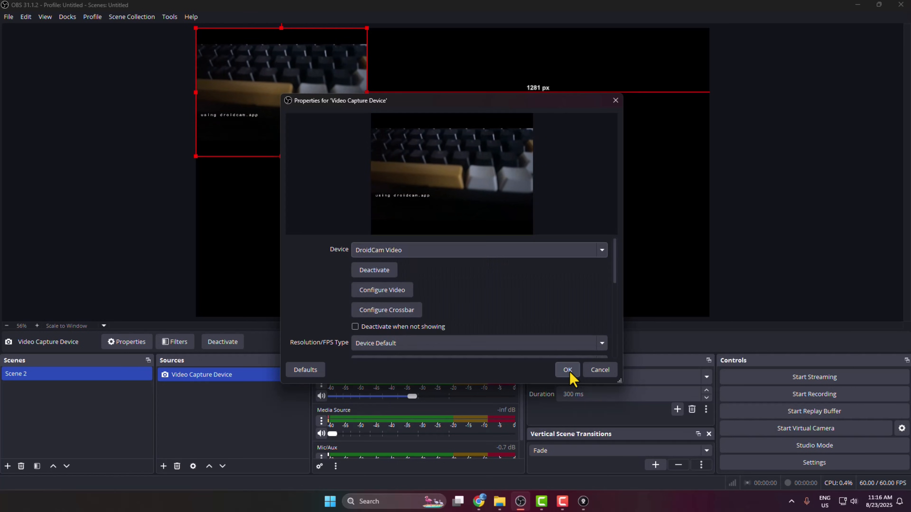
pyautogui.click(567, 370)
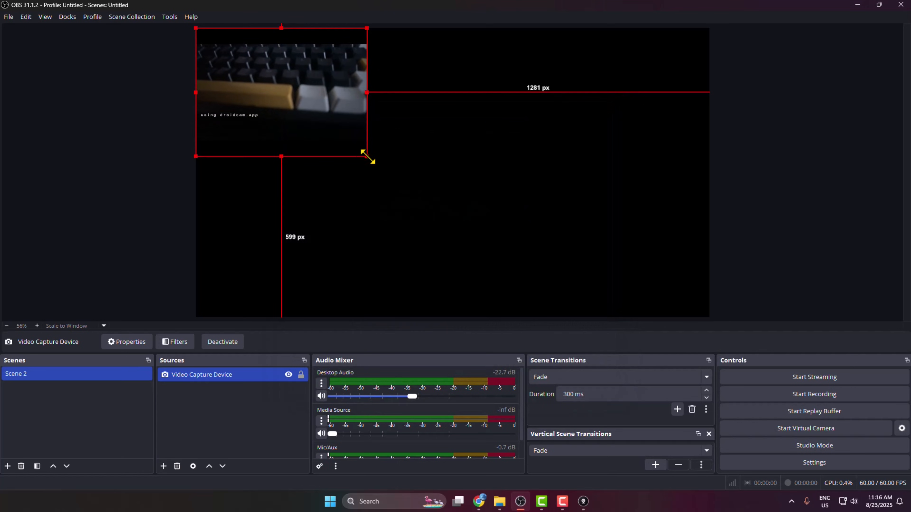
pyautogui.moveTo(367, 157); pyautogui.dragTo(593, 267)
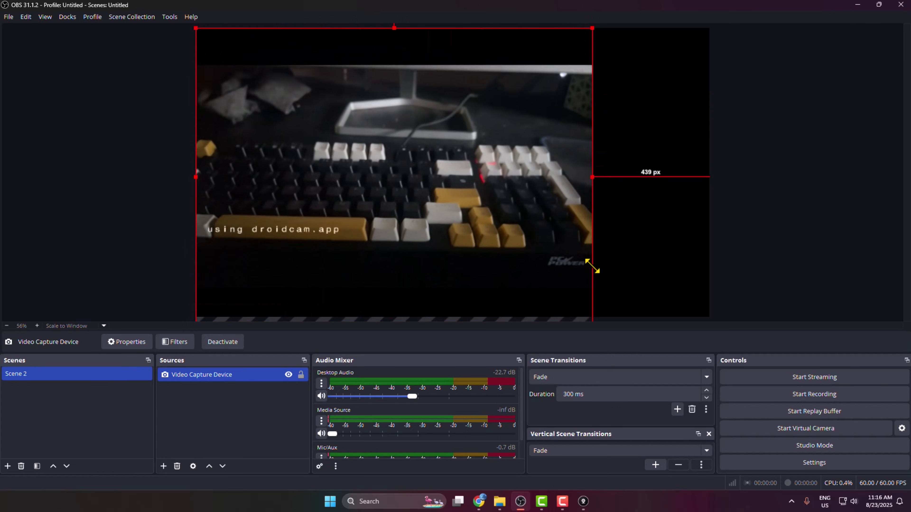